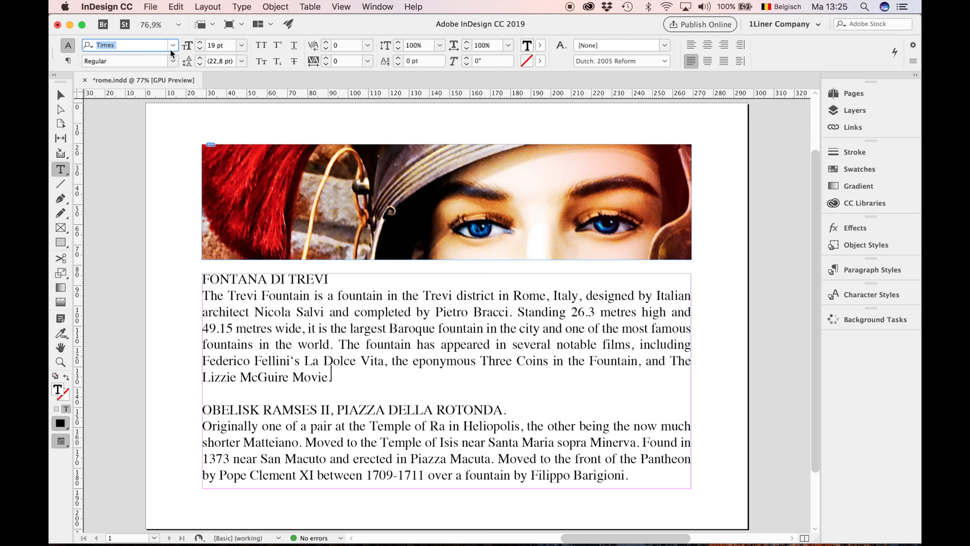
Step: Enter the Rome article text frame to reset all its text from Times to Vollkorn
left_click(172, 44)
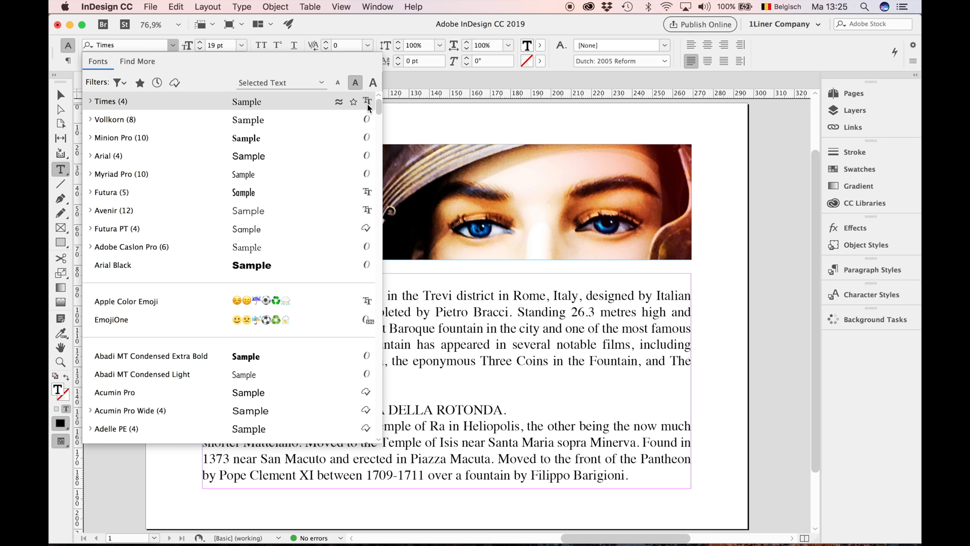
mouse_move(368, 137)
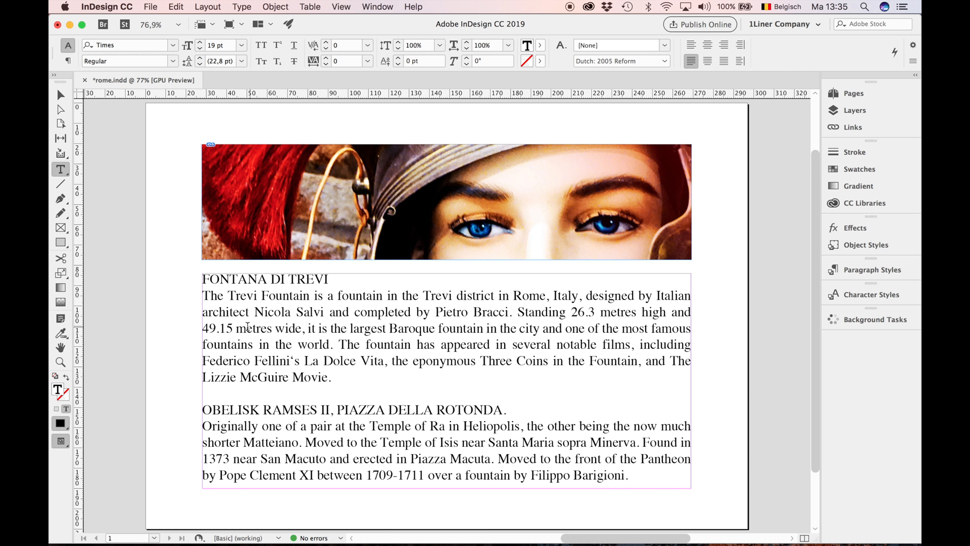
double_click(217, 328)
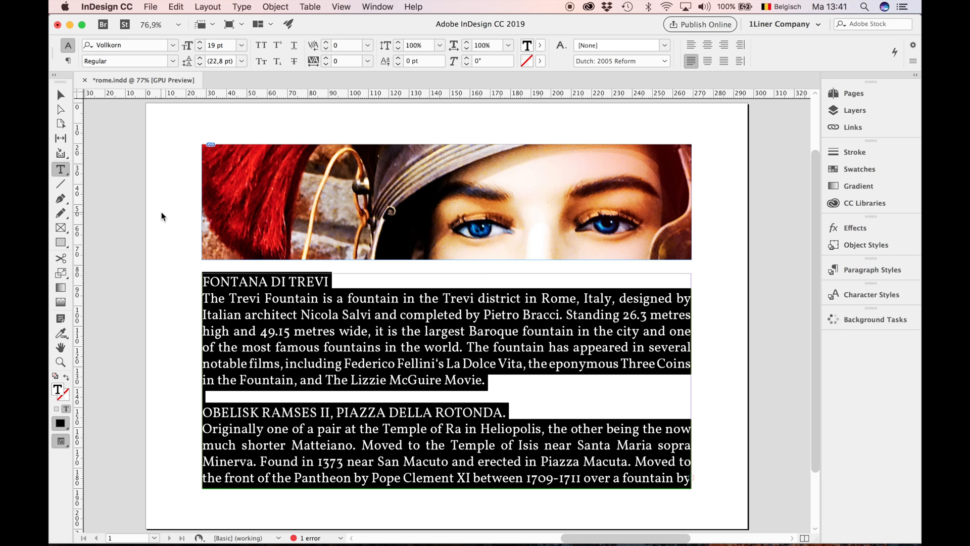
left_click(914, 51)
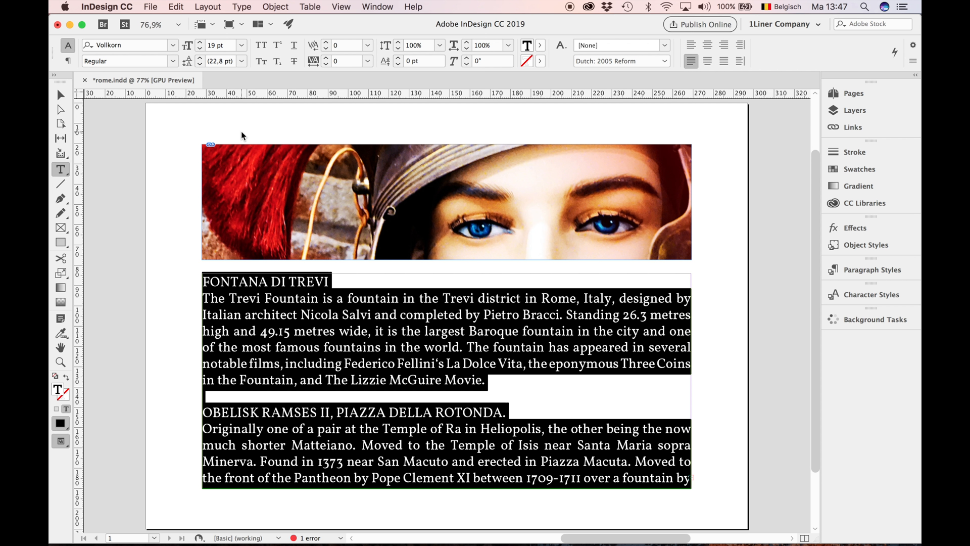
mouse_move(597, 87)
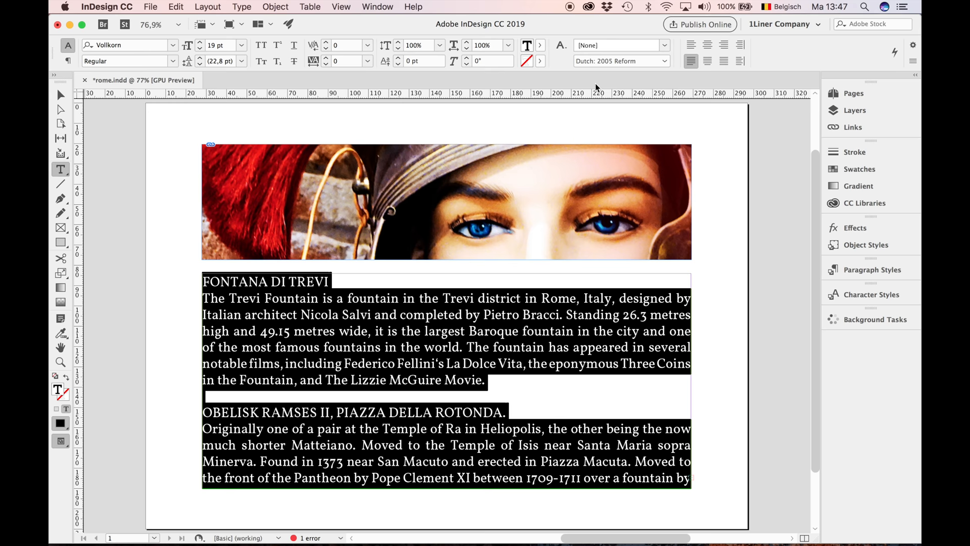
Step: Change the article's text language to English: UK from the Control panel
left_click(619, 60)
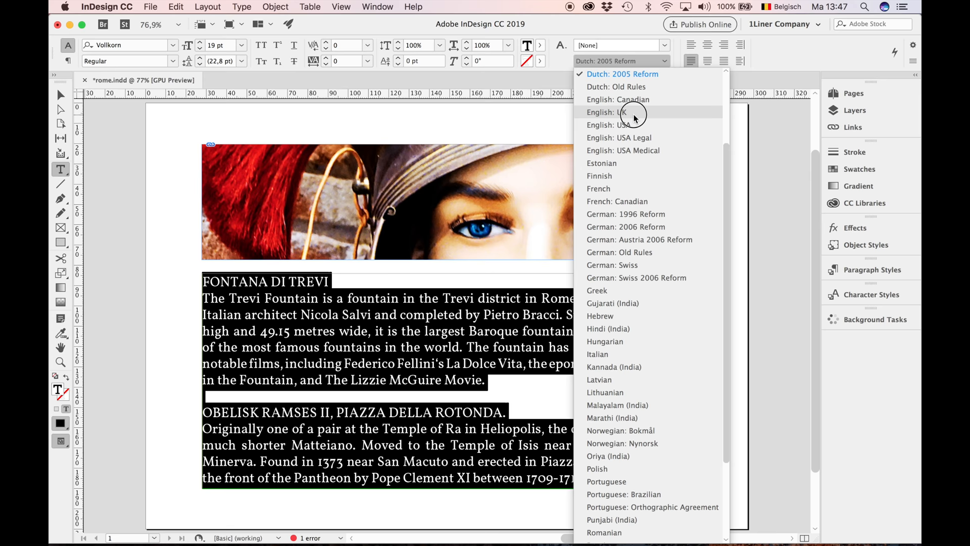
left_click(618, 112)
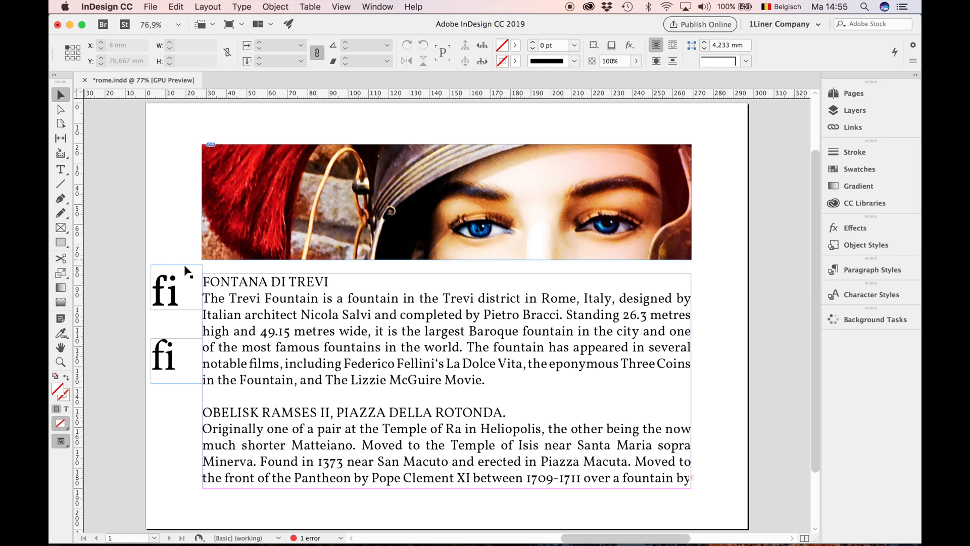
left_click(175, 359)
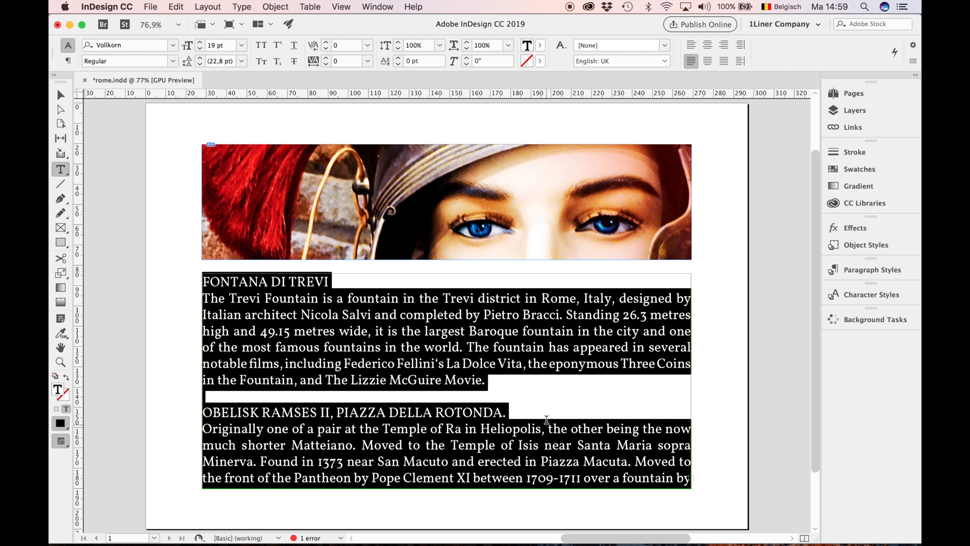
mouse_move(181, 186)
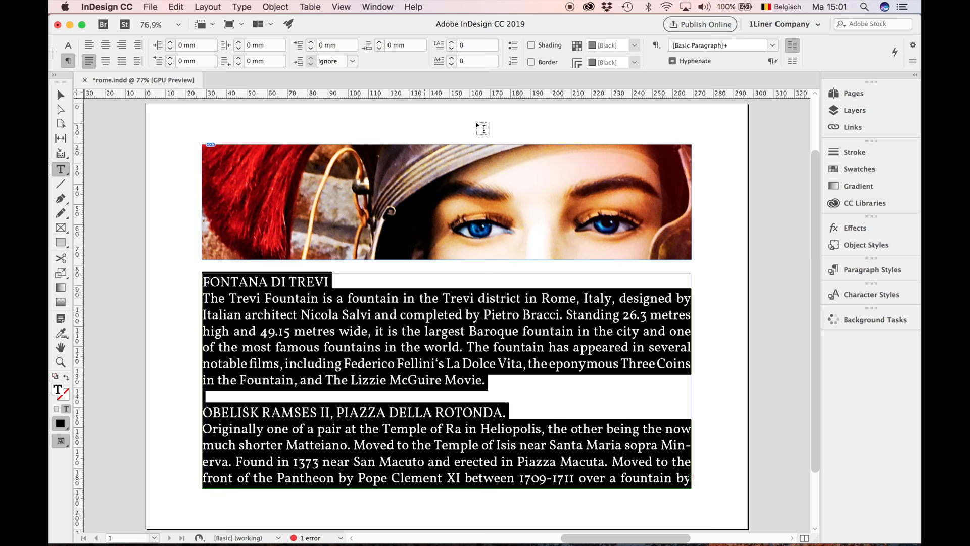
Step: Enable Hyphenate for the article paragraphs so words like Minerva break across lines
left_click(673, 61)
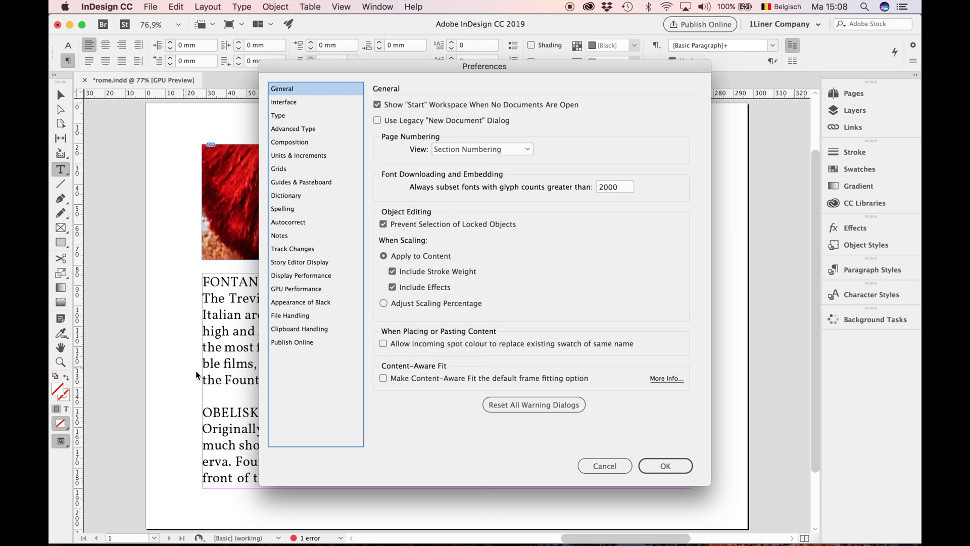
Step: In Composition preferences, highlight Keep Violations and H&J Violations in yellow
left_click(289, 141)
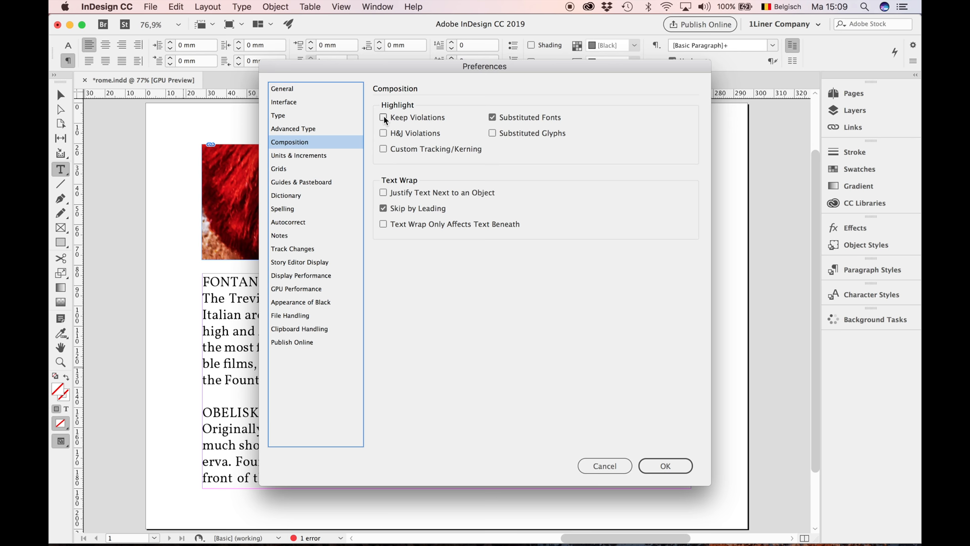
left_click(383, 118)
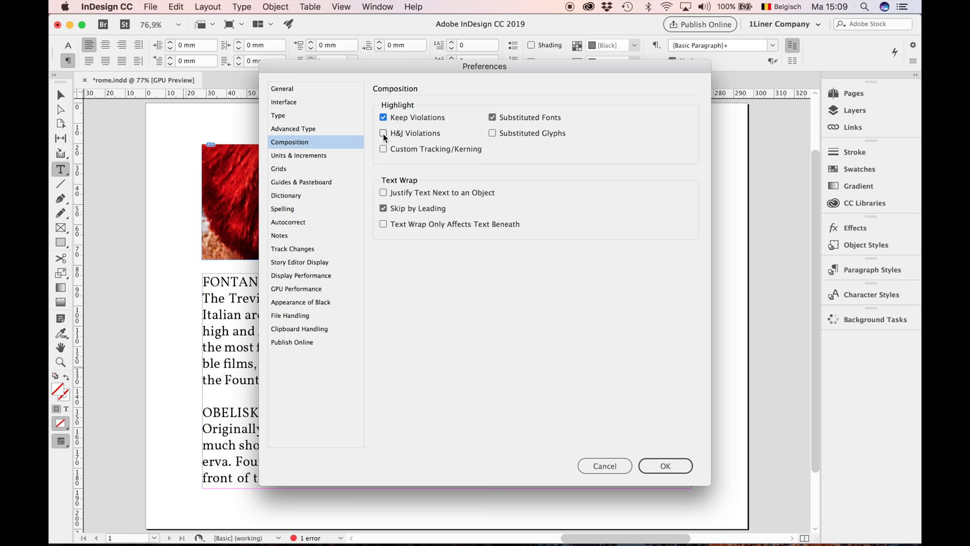
left_click(665, 465)
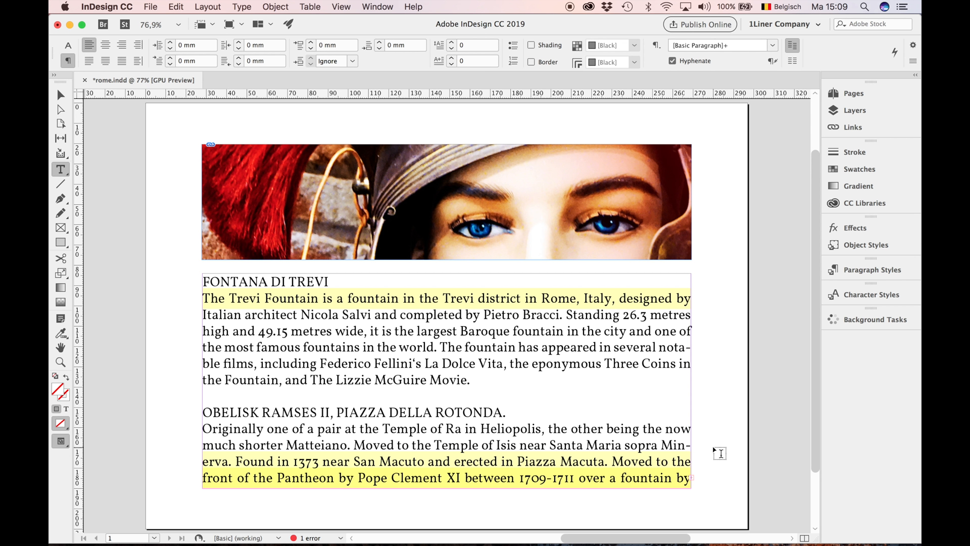
mouse_move(715, 451)
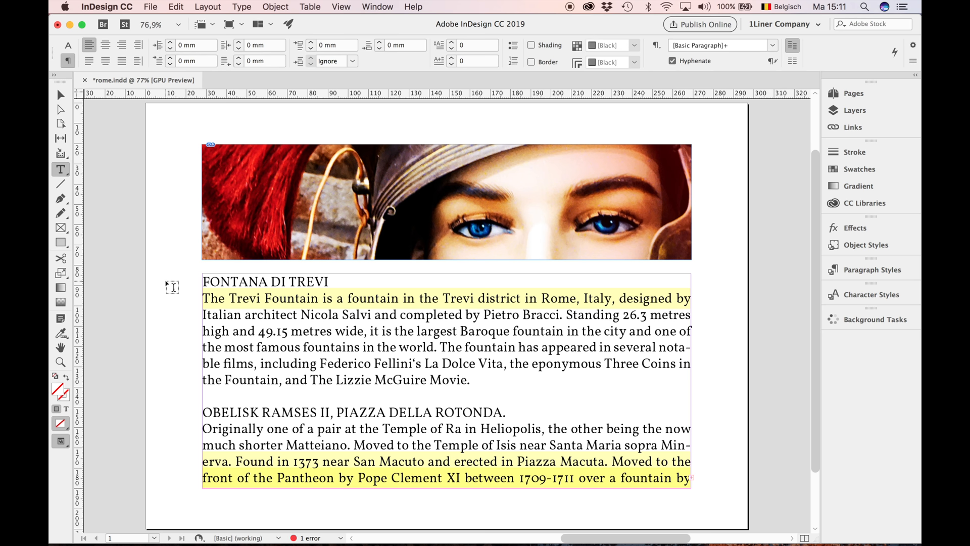
Step: Select all article text and adjust its hyphenation settings so Minerva stays unbroken
key("cmd+a")
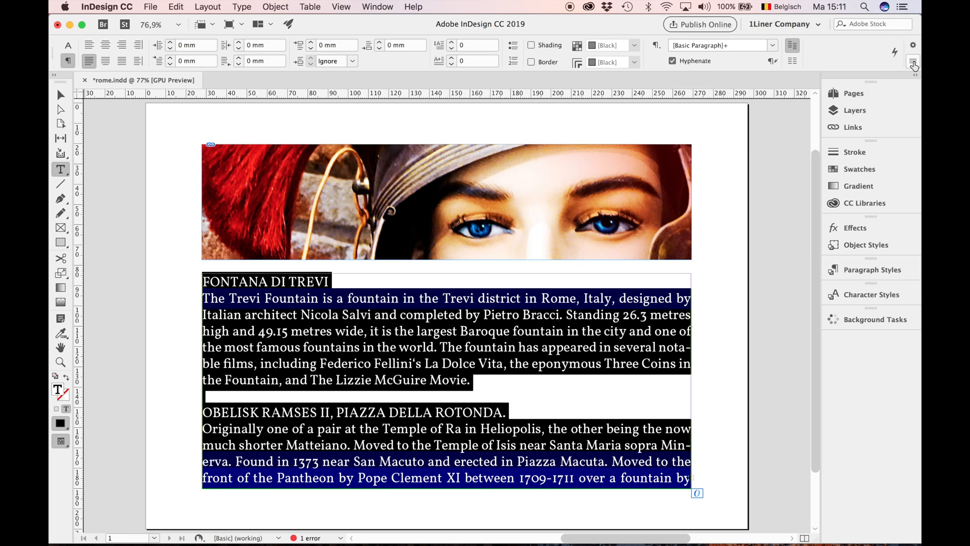
left_click(914, 61)
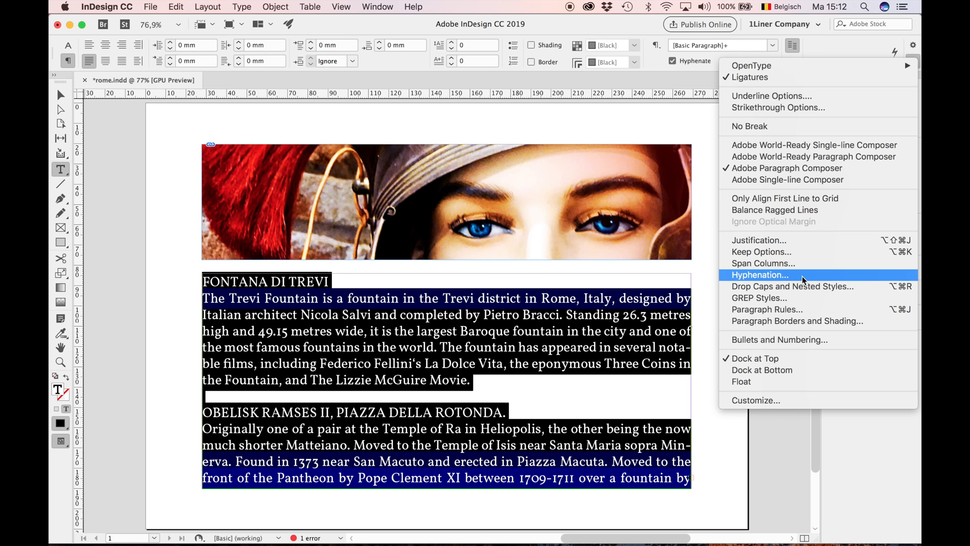
left_click(759, 273)
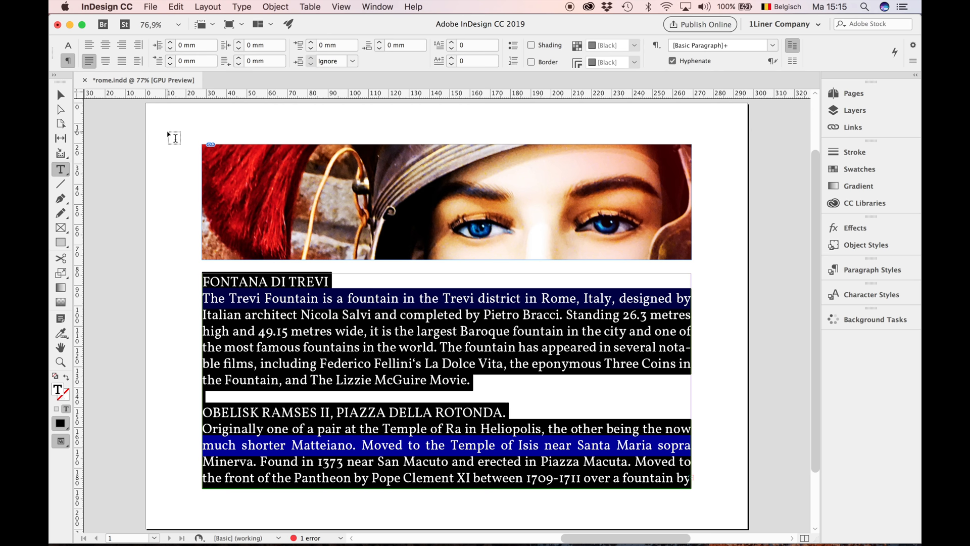
Step: Set justification letter spacing -2%/0%/2% and glyph scaling 97%/100%/103%
left_click(915, 52)
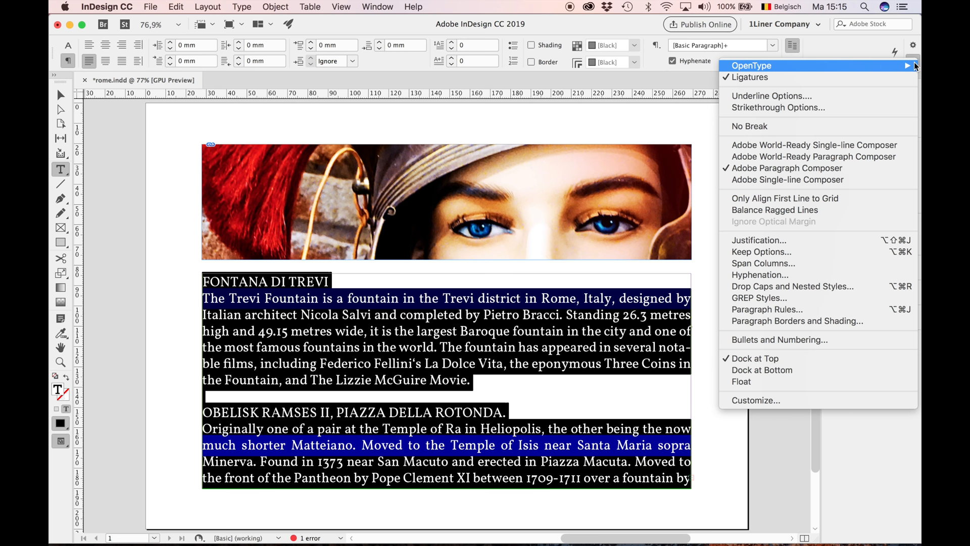
left_click(759, 241)
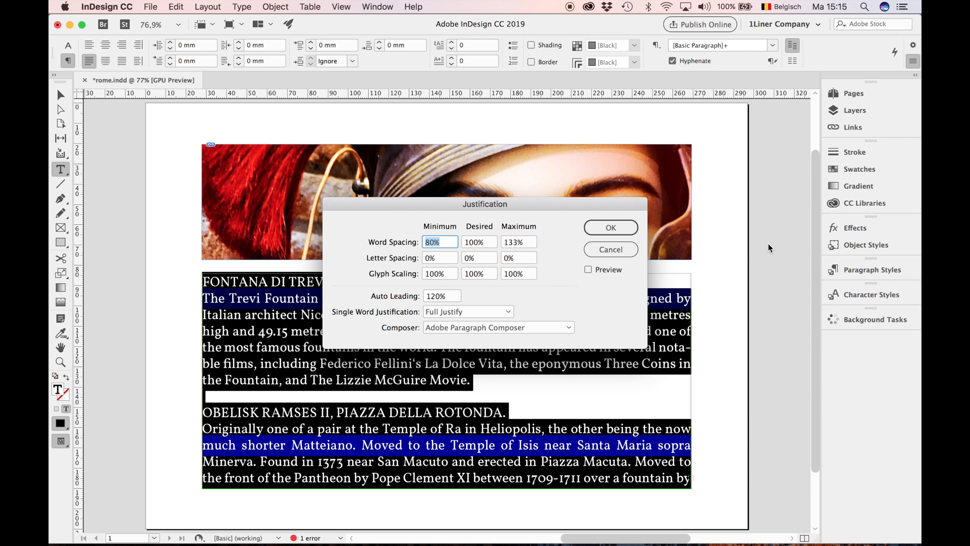
type("-2")
left_click(518, 257)
type("2")
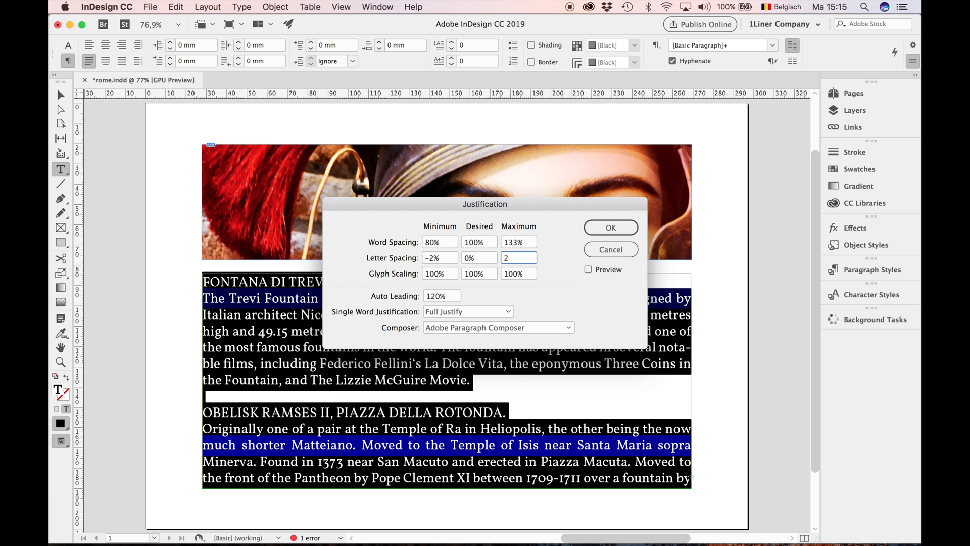
left_click(440, 273)
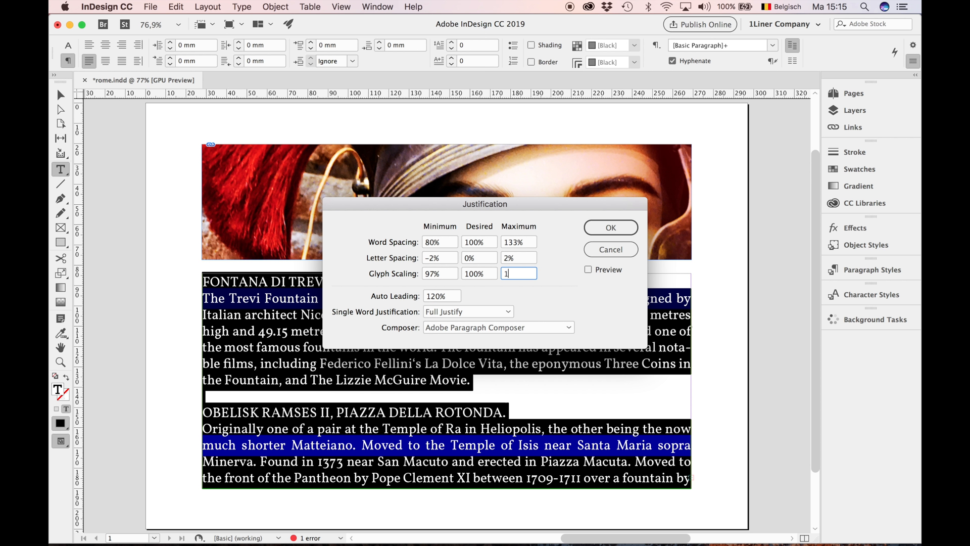
type("03")
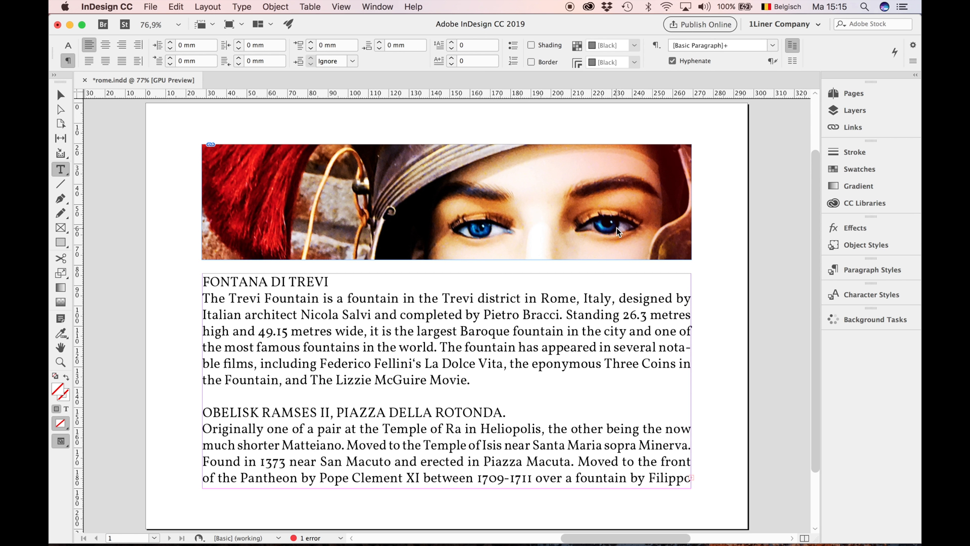
mouse_move(181, 248)
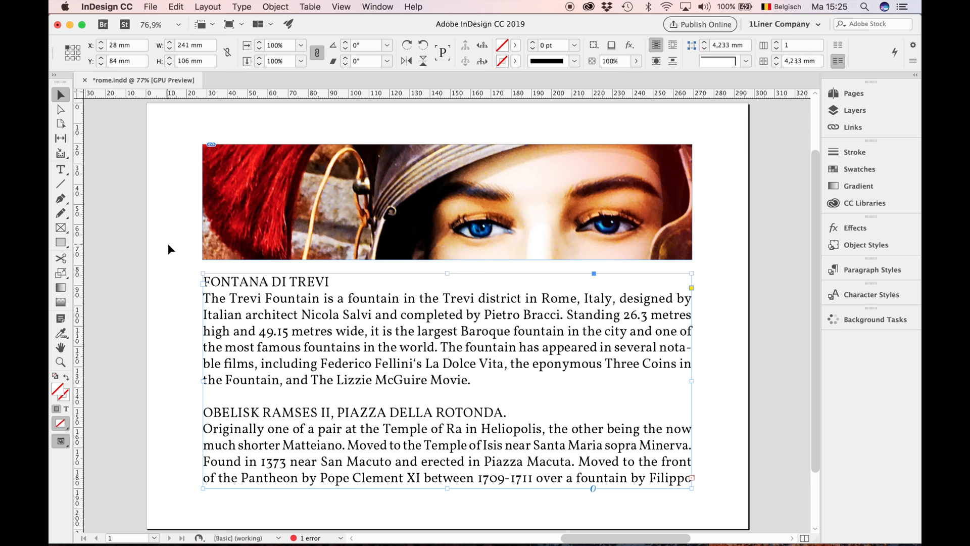
Step: Enable Optical Margin Alignment at 12 pt in the Story panel for the article
left_click(242, 7)
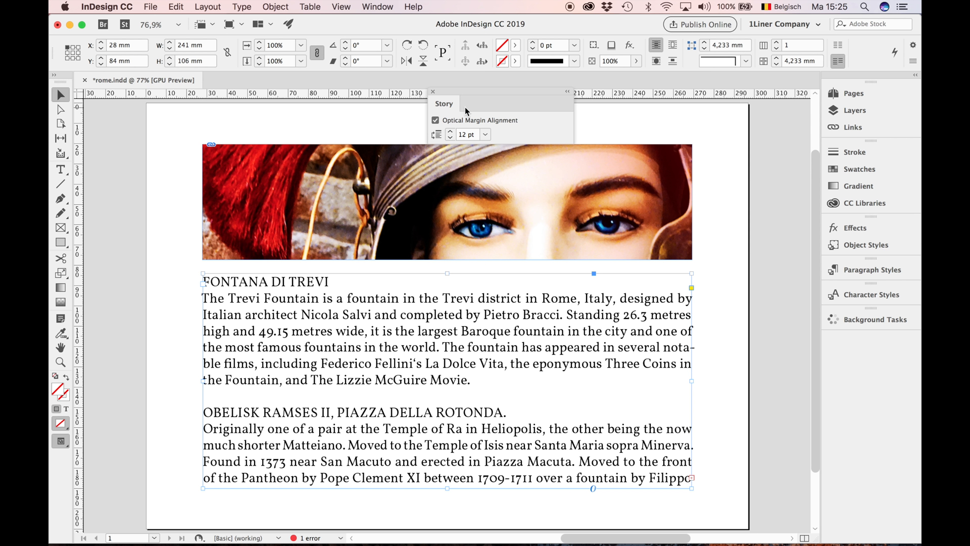
mouse_move(531, 122)
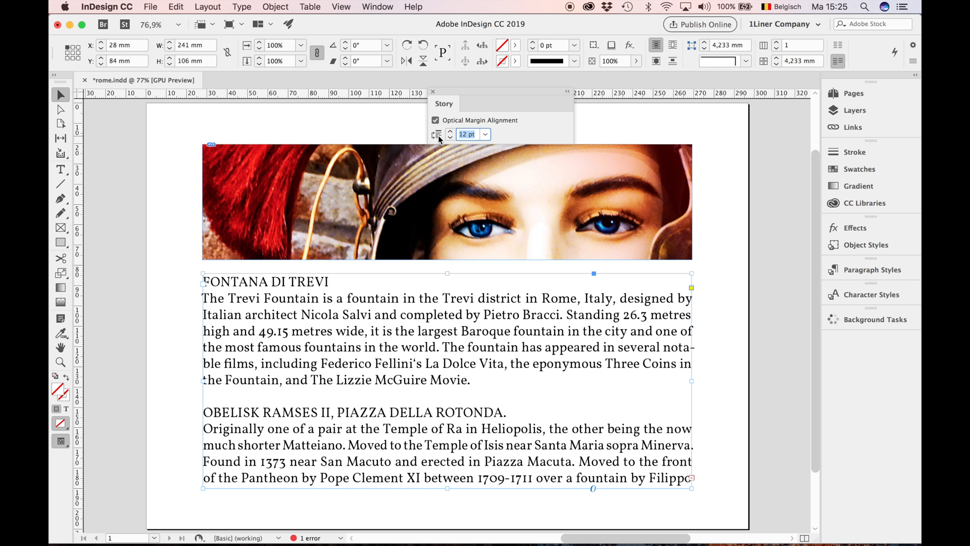
mouse_move(673, 345)
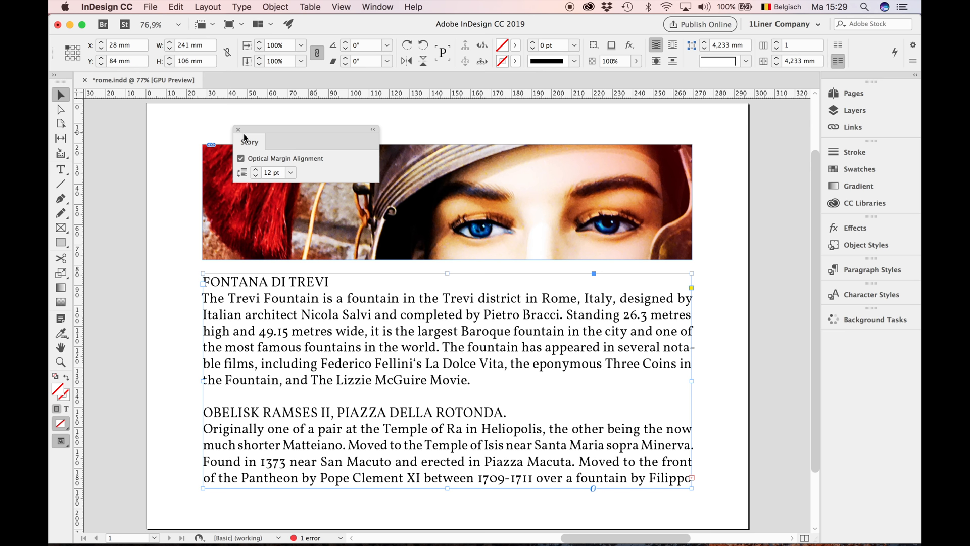
left_click(238, 130)
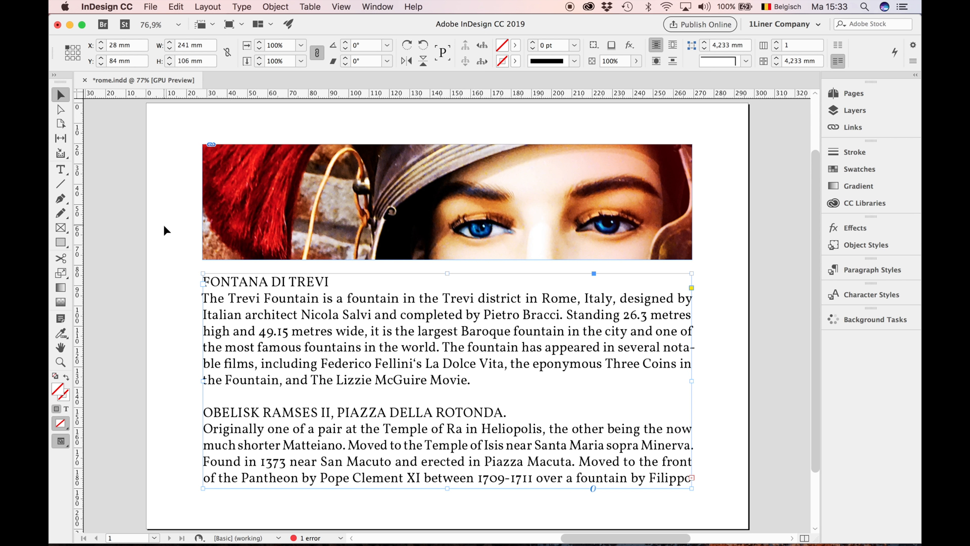
mouse_move(705, 517)
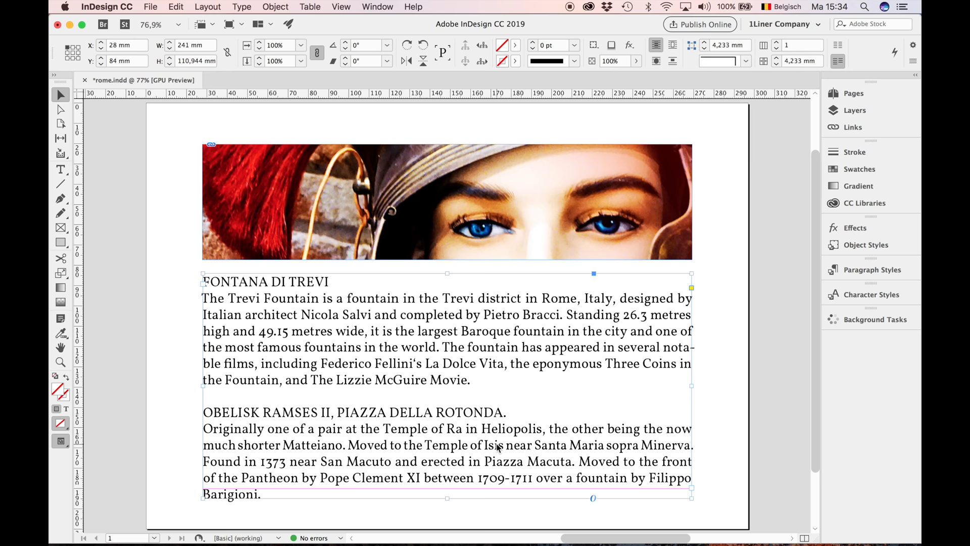
double_click(273, 330)
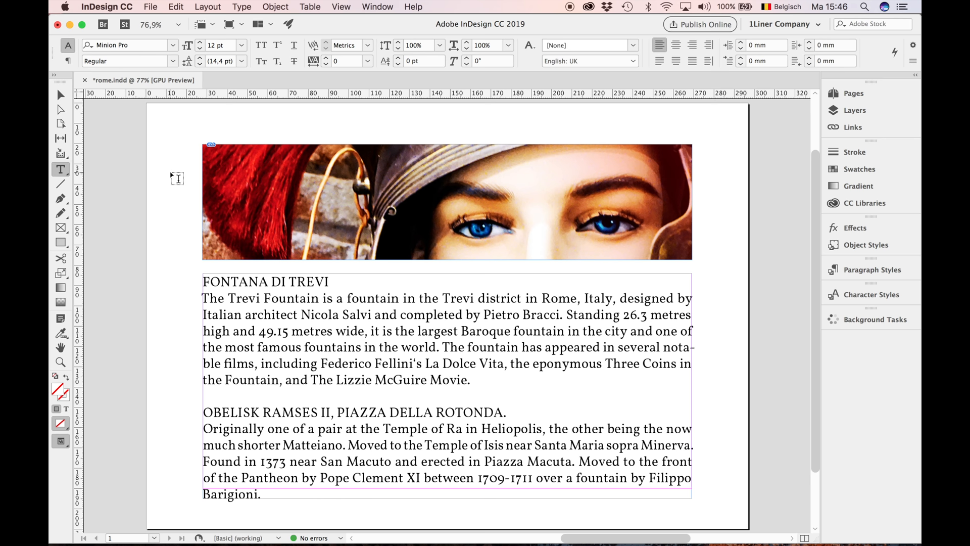
Step: Select the Roman numeral XI after Pope Clement and apply Small Caps
double_click(412, 478)
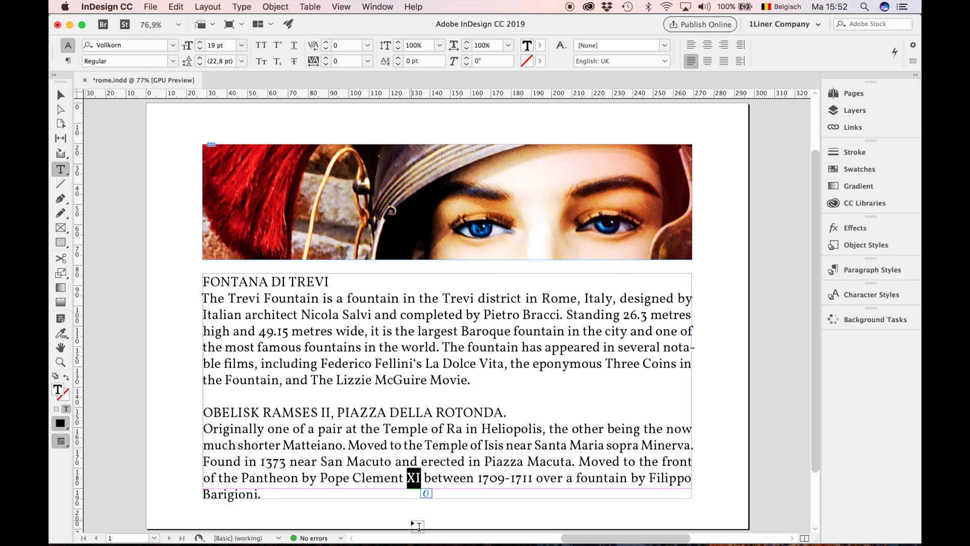
type("x")
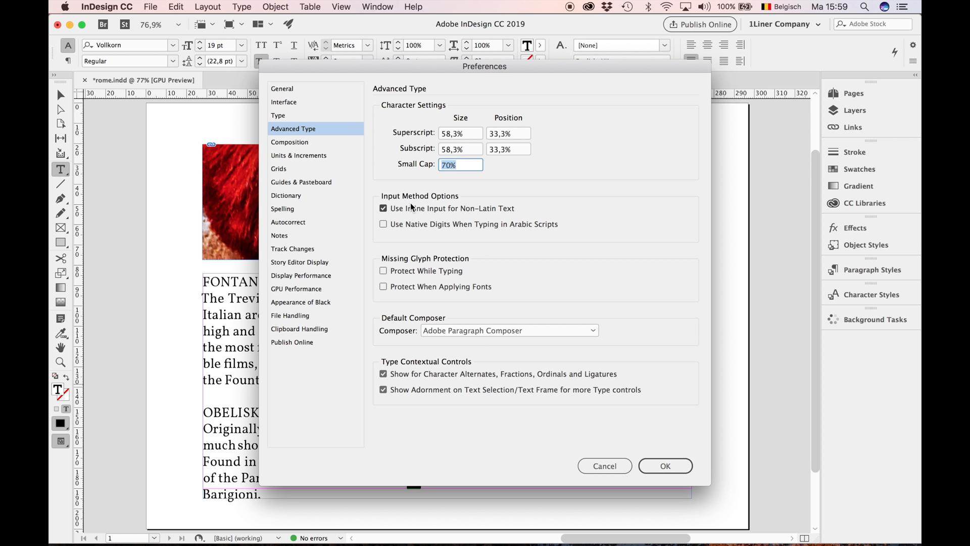
Step: Change the Advanced Type small cap size from 70% to 100%
type("100")
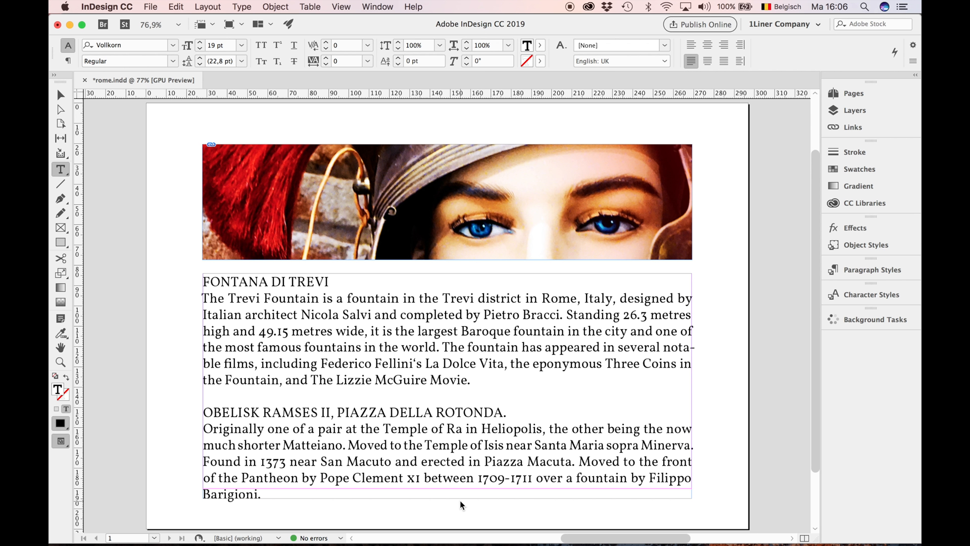
Step: Select the hyphen in 1709-1711 and bring up en dash glyph alternatives
double_click(499, 477)
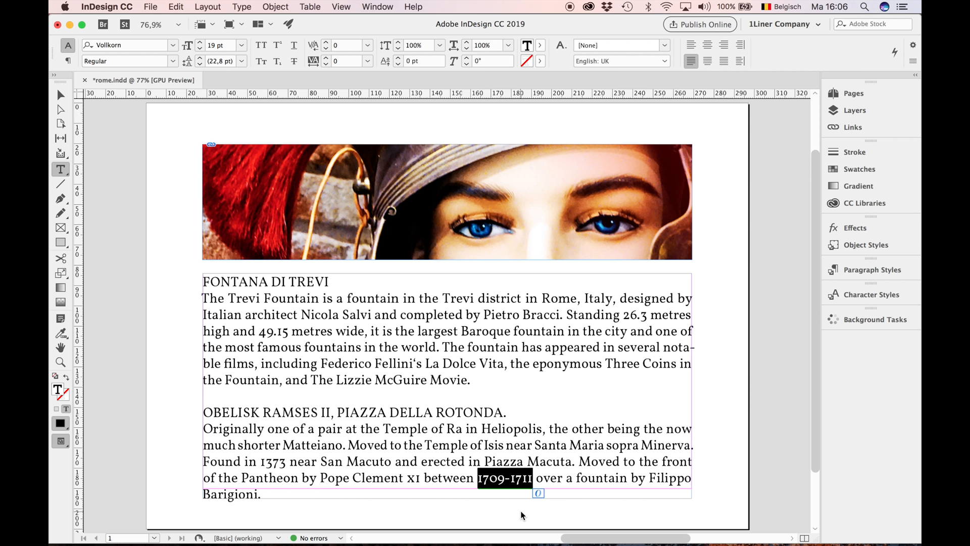
left_click(505, 476)
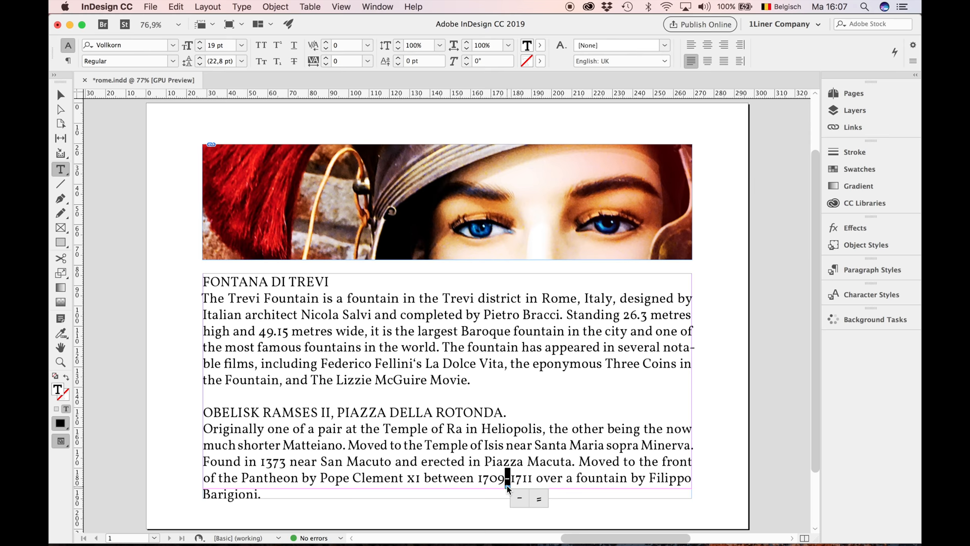
right_click(506, 478)
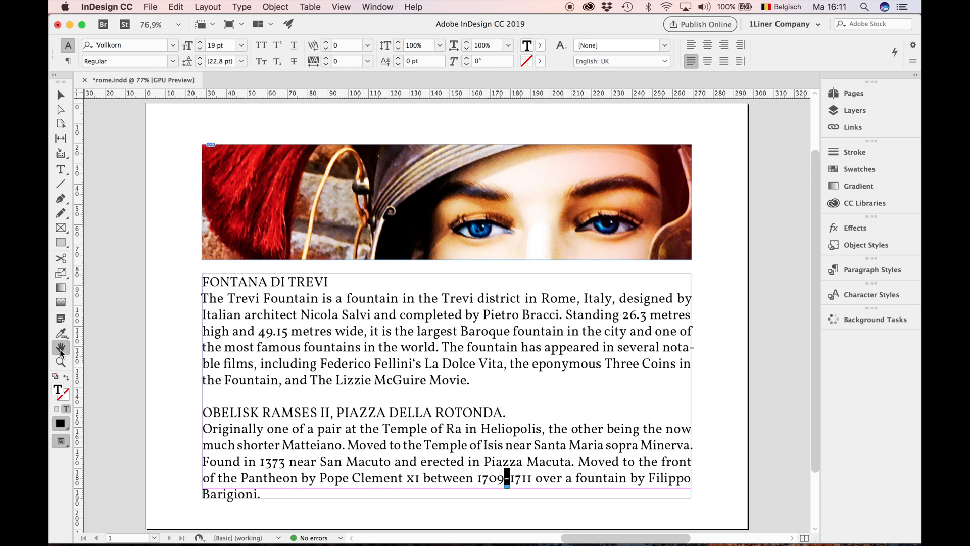
mouse_move(411, 362)
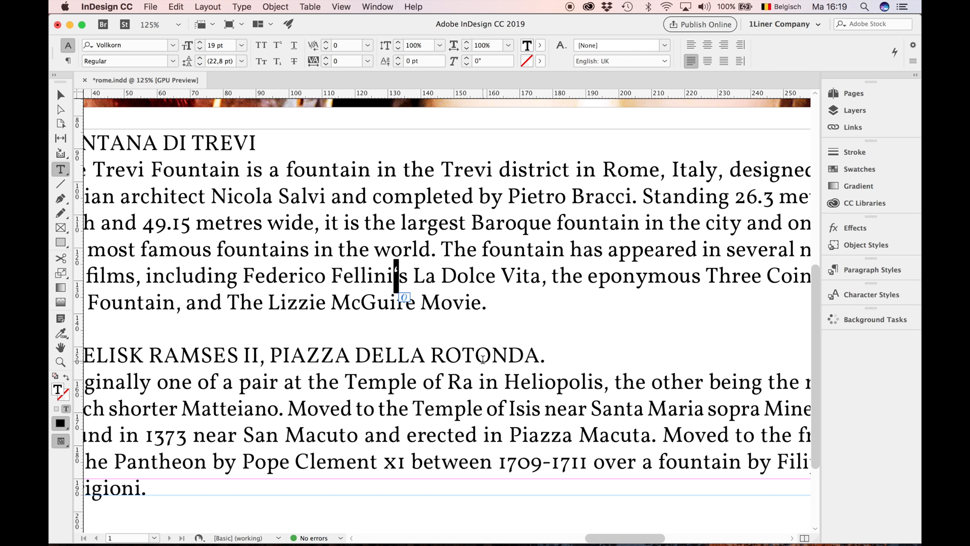
mouse_move(437, 343)
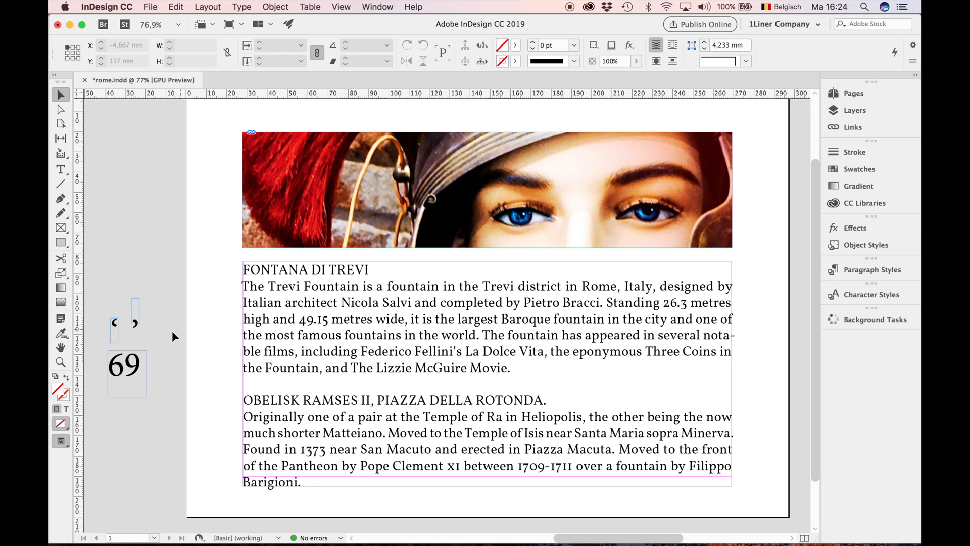
Step: Delete the spare quote-mark and '69' sample frames, then reselect the Trevi Fountain body paragraph
left_click(125, 364)
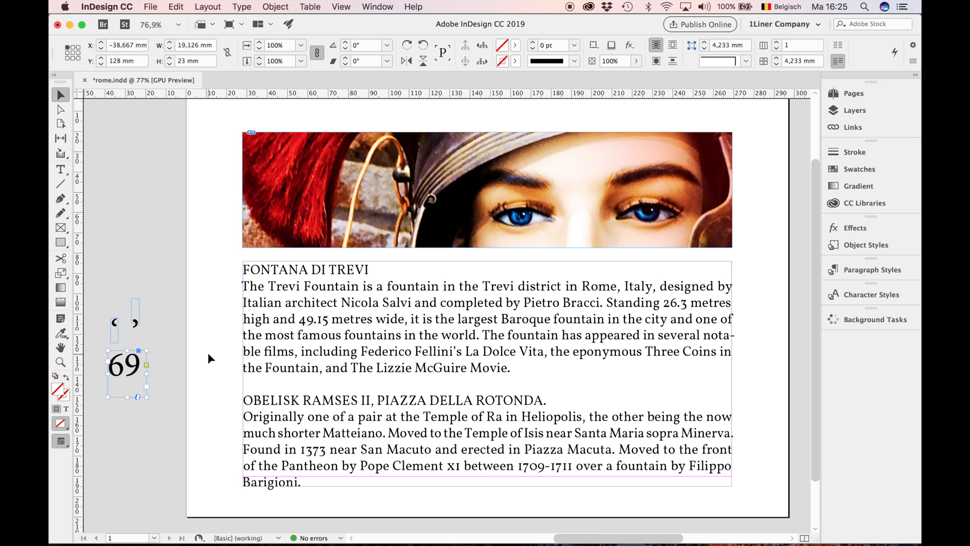
left_click(61, 170)
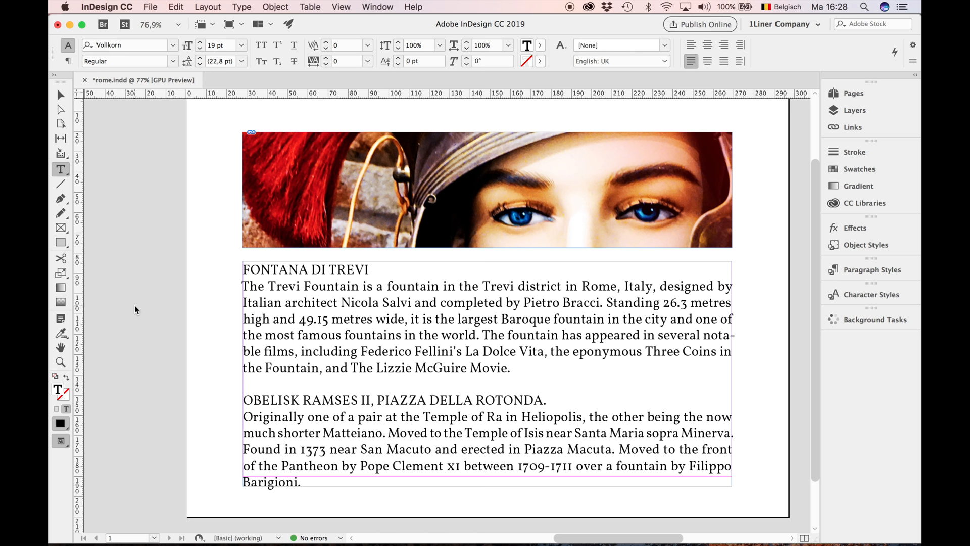
left_click_drag(243, 286, 509, 368)
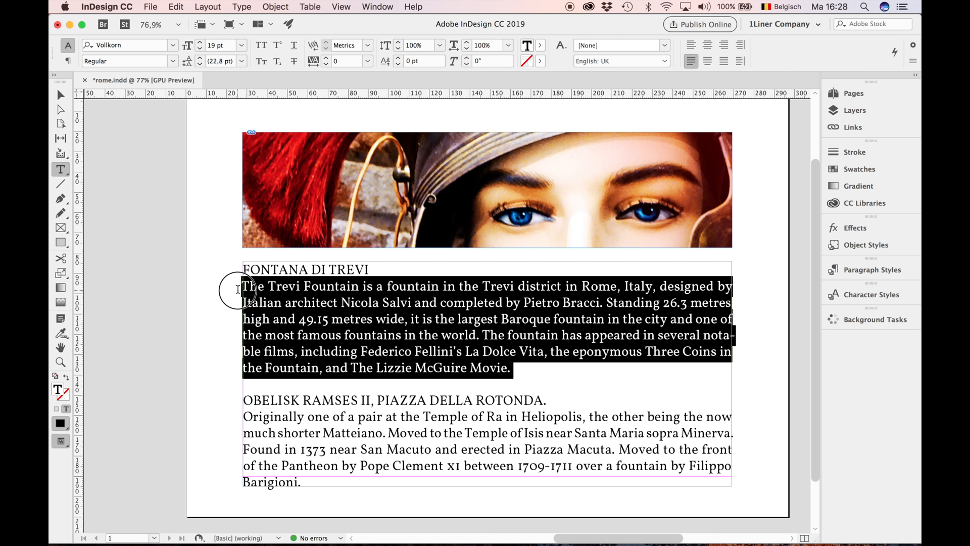